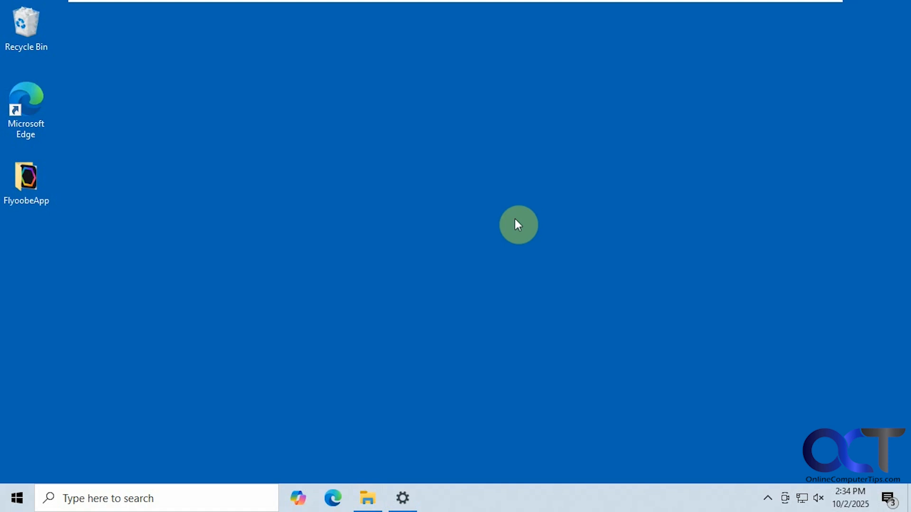
mouse_move(520, 233)
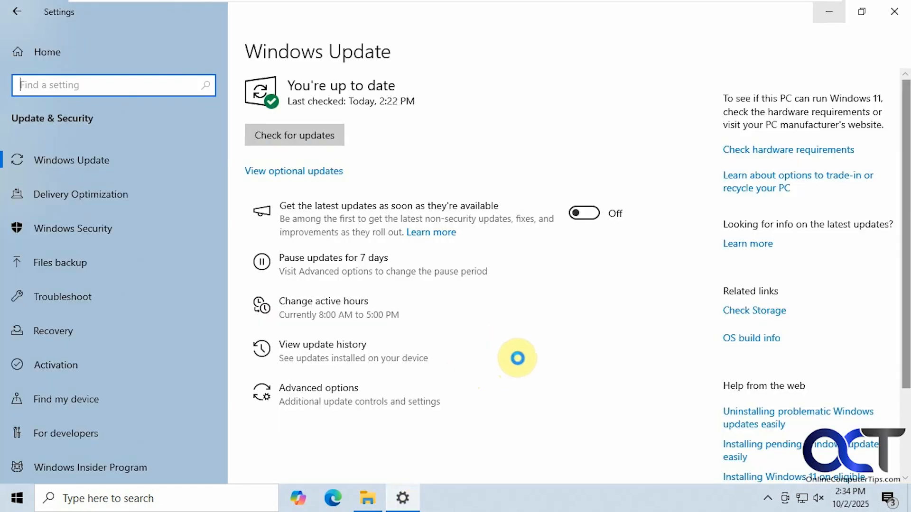
mouse_move(532, 354)
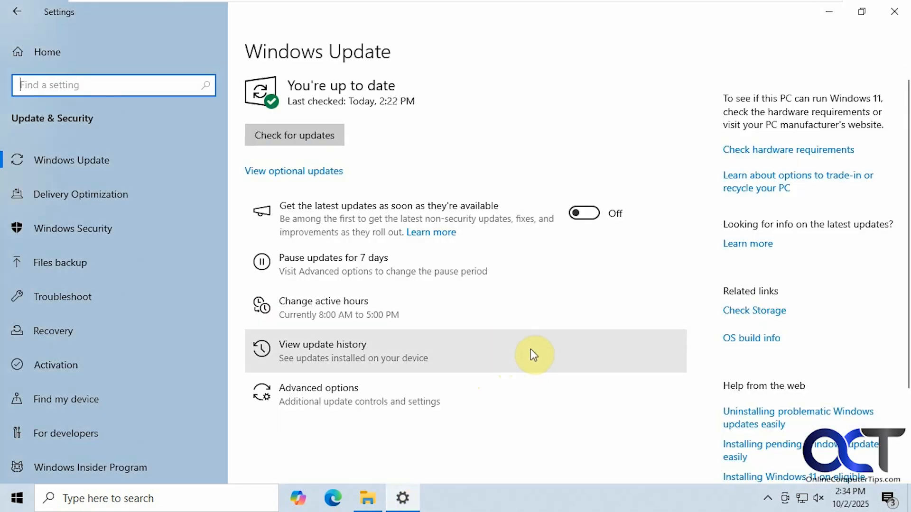
mouse_move(691, 182)
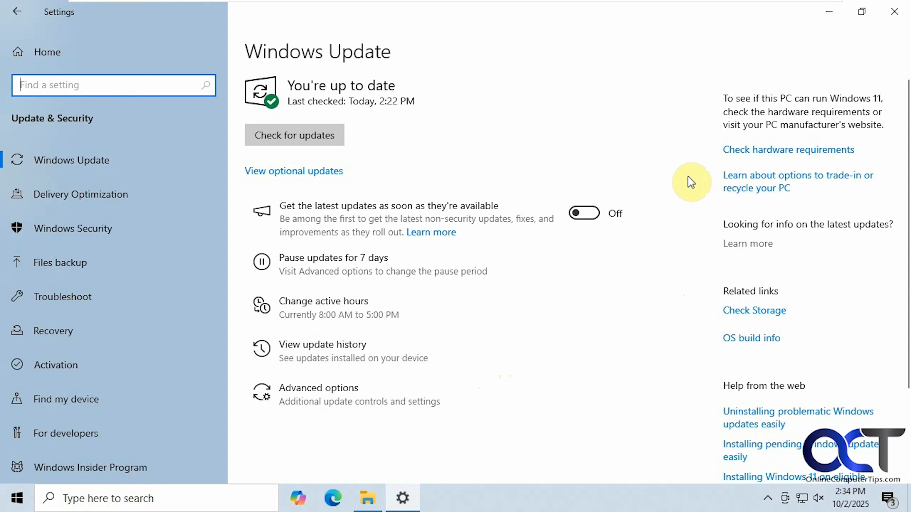
mouse_move(734, 298)
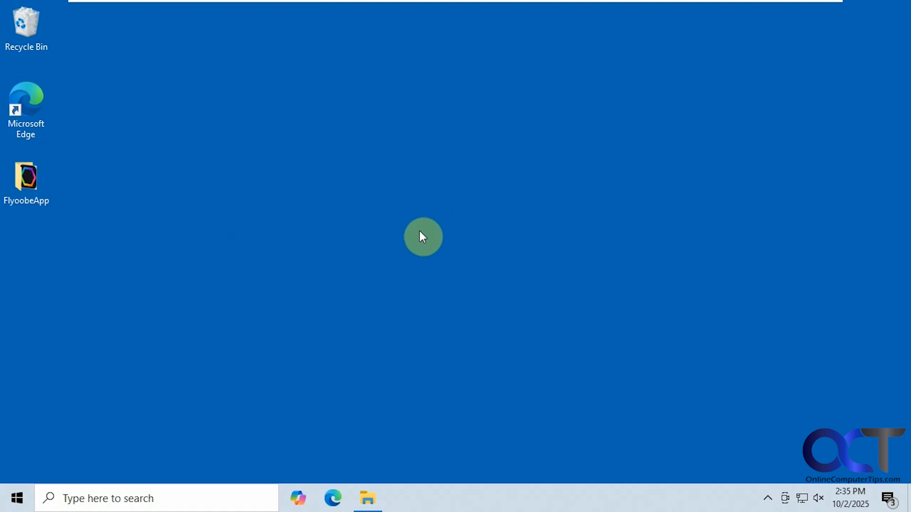
mouse_move(327, 237)
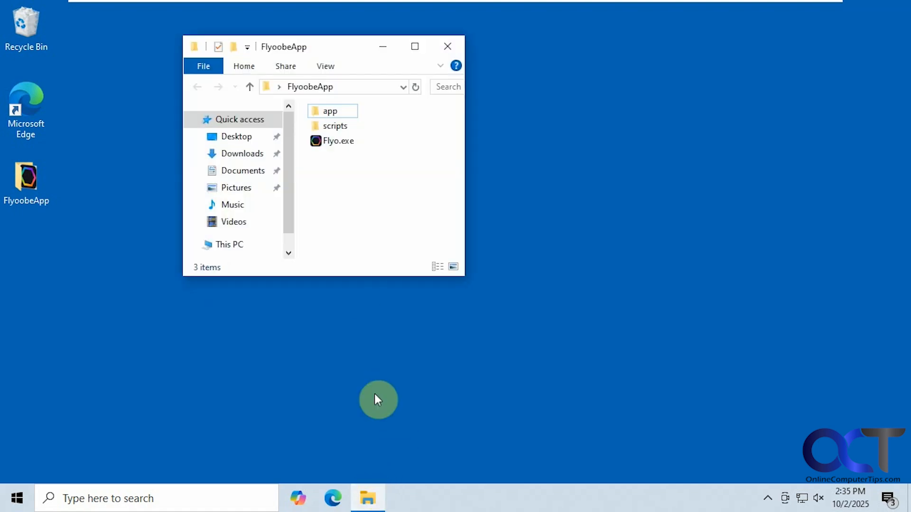
mouse_move(364, 179)
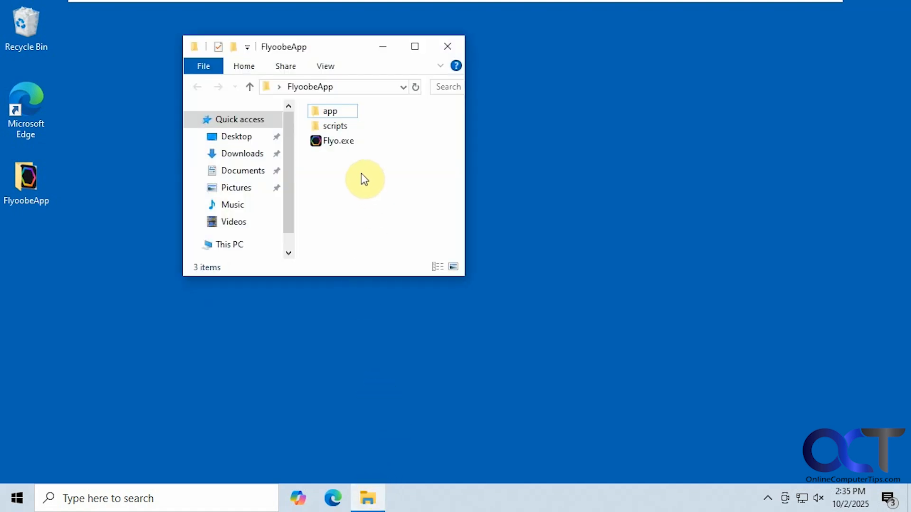
Launch Flyoobe by running Flyo.exe from the FlyoobeApp folder
click(336, 140)
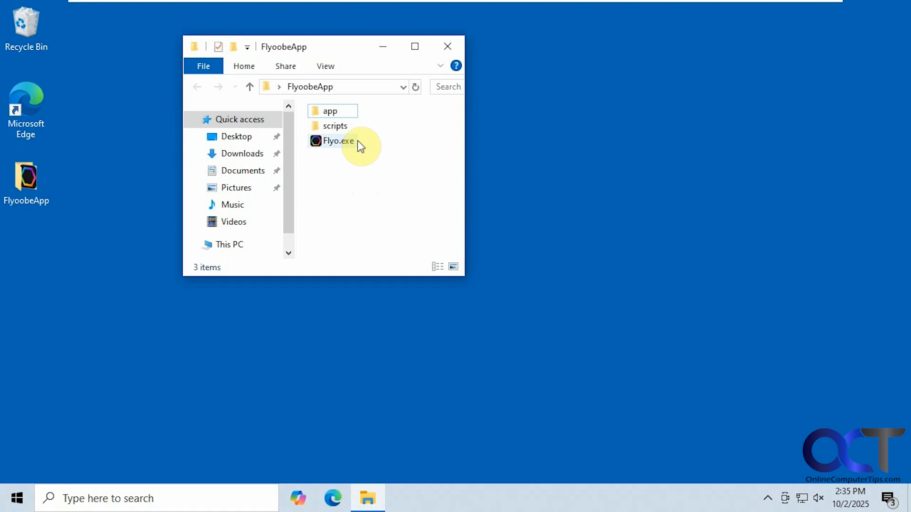
click(339, 140)
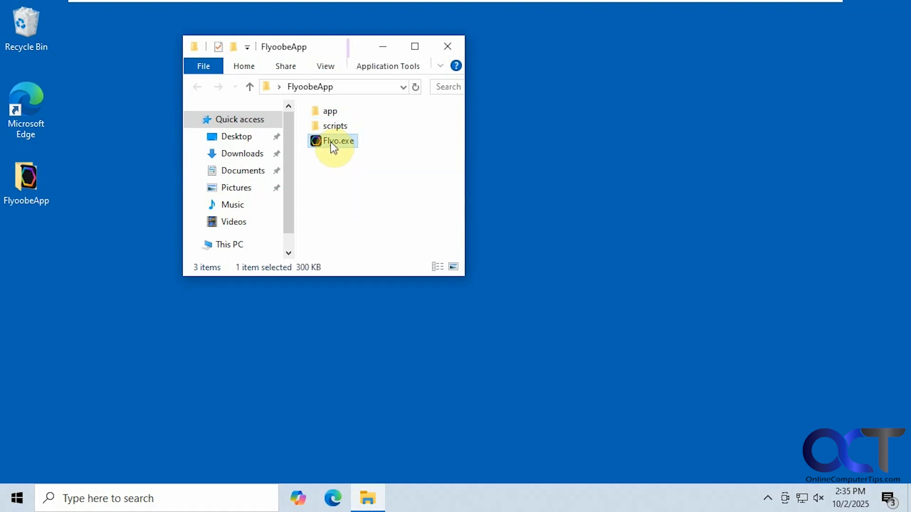
double_click(339, 140)
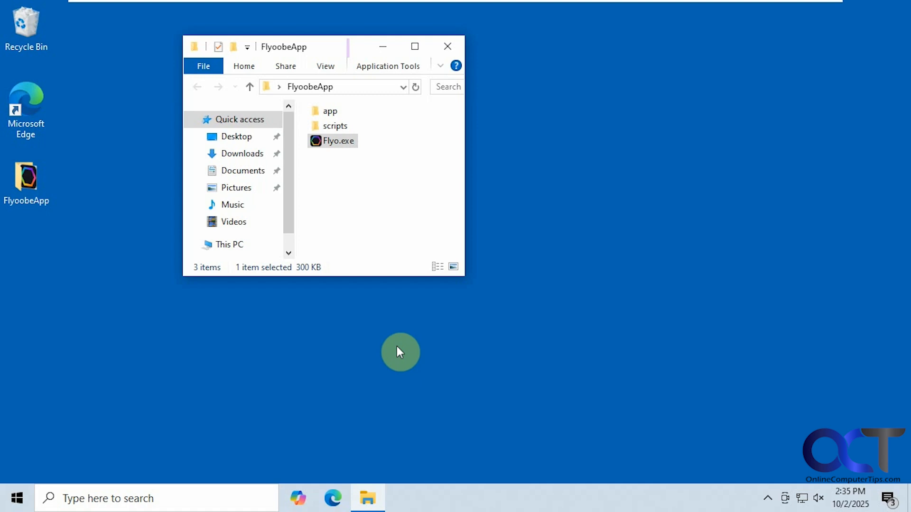
double_click(339, 141)
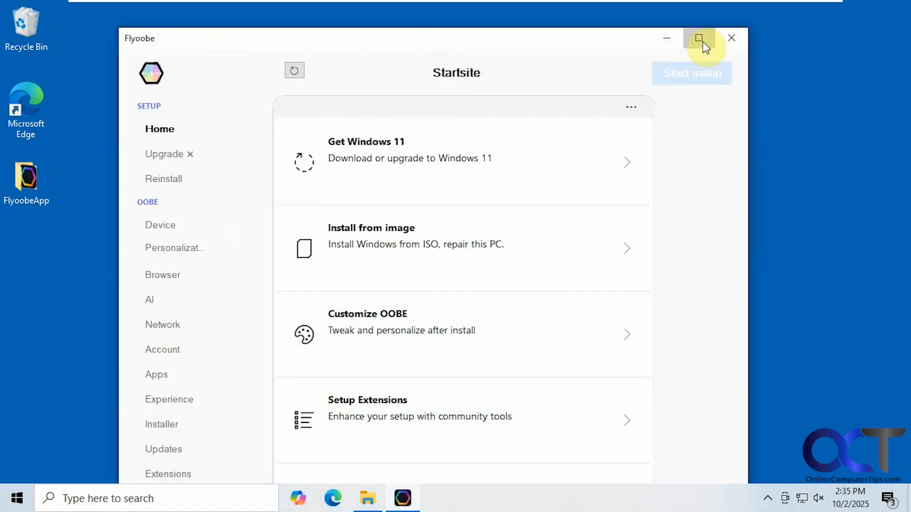
Maximize the Flyoobe window so the Startsite page fills the screen
click(699, 38)
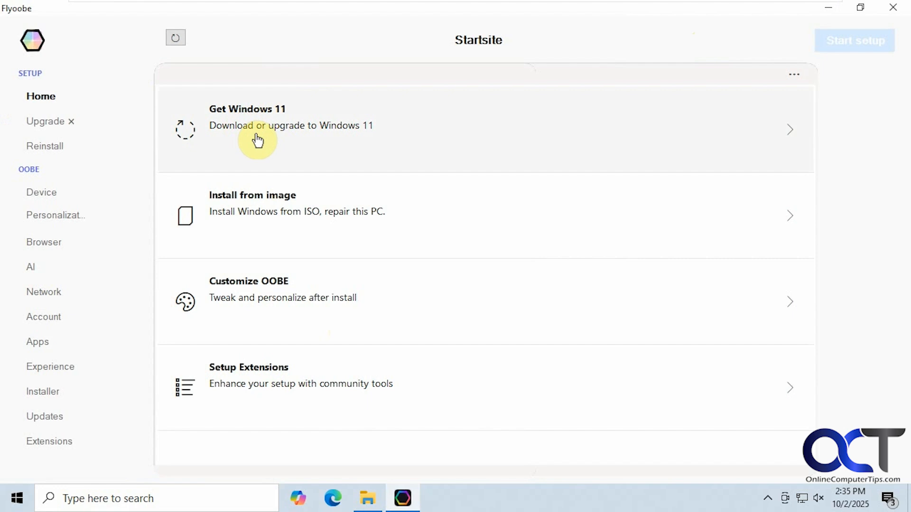
mouse_move(342, 153)
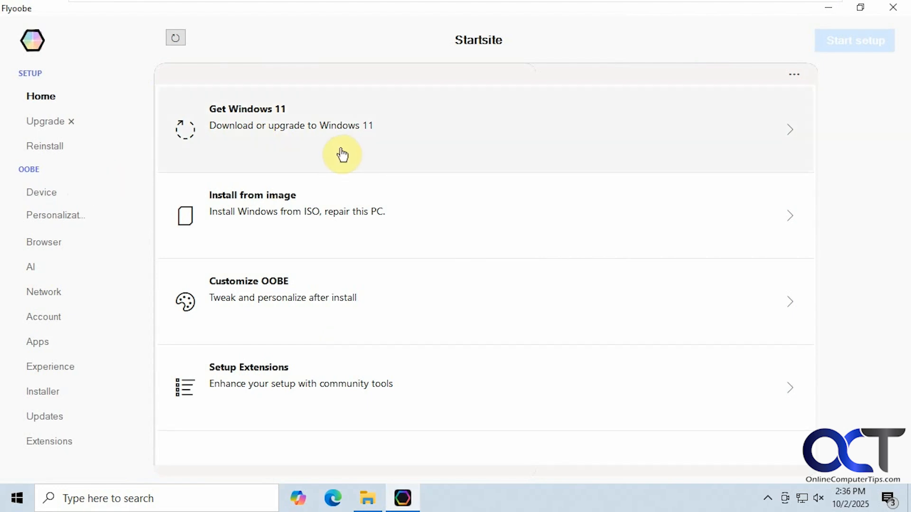
mouse_move(55, 216)
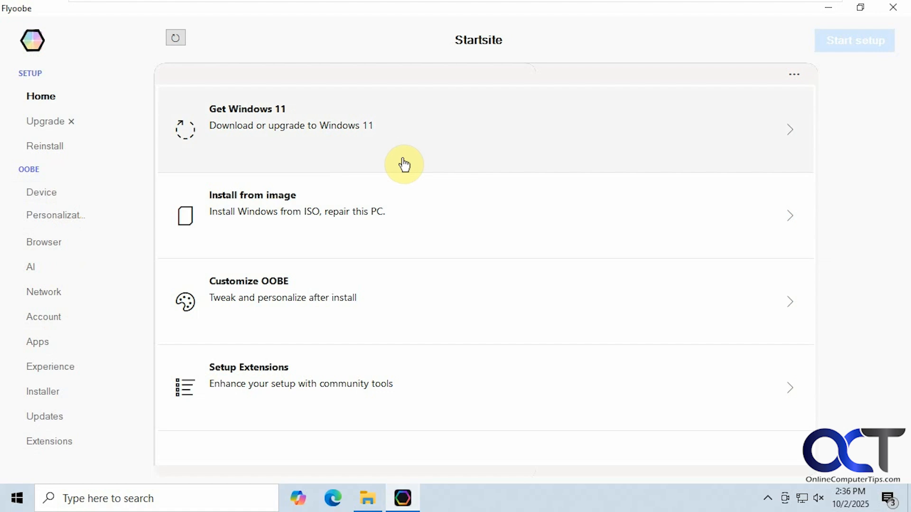
mouse_move(399, 160)
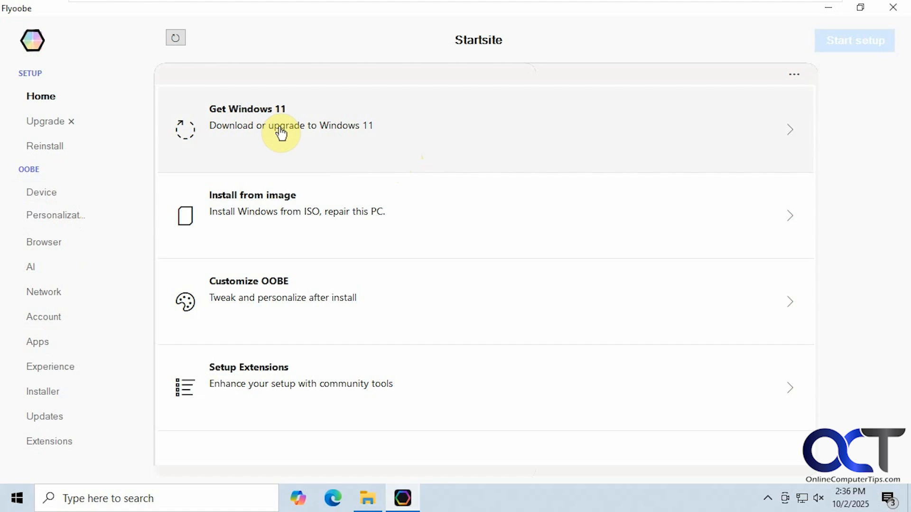
mouse_move(335, 135)
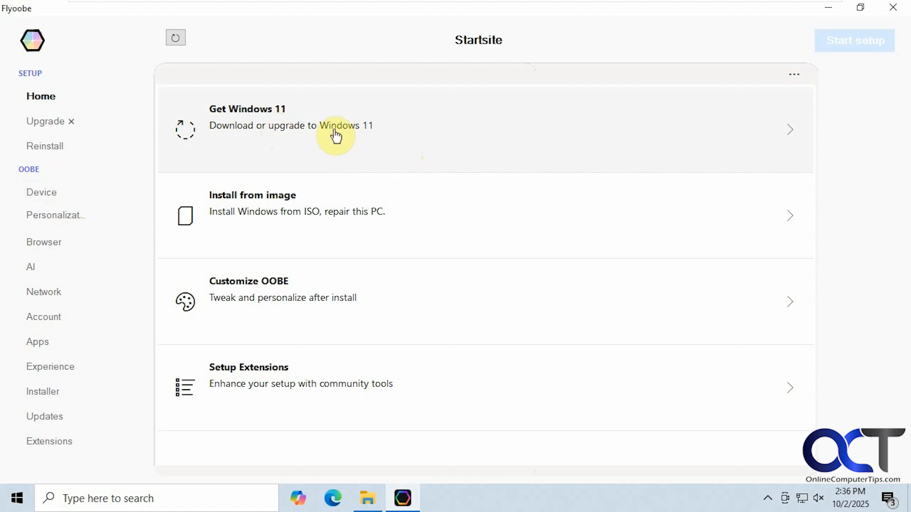
Start ESU enrollment from the Windows 11 Upgrade Assistant, reaching the missing-scripts prompt
click(335, 128)
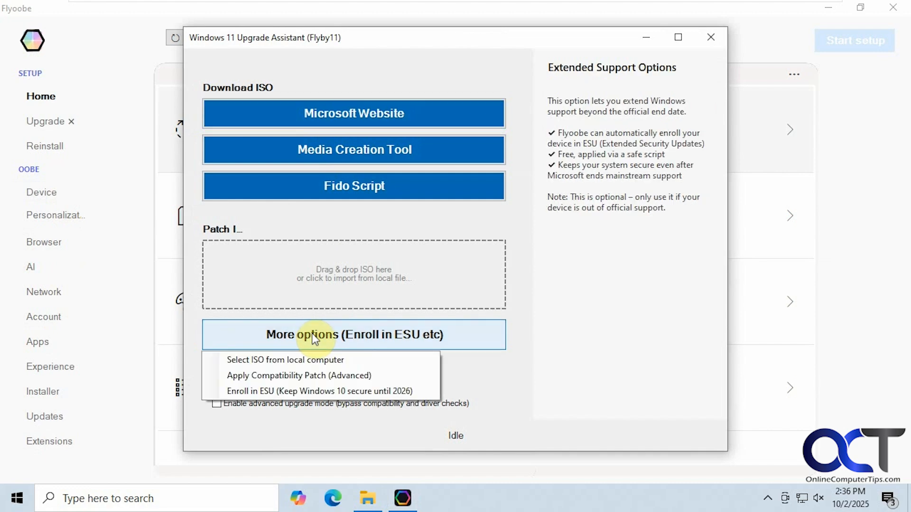
mouse_move(276, 391)
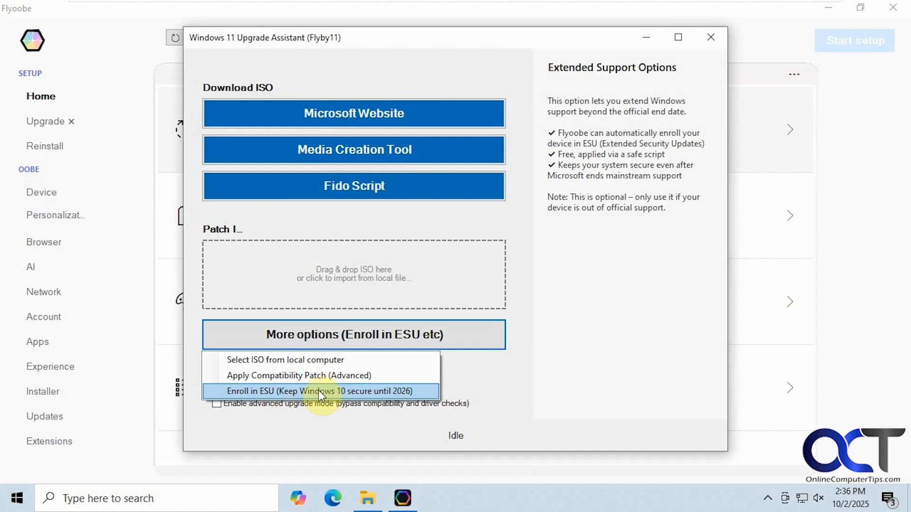
mouse_move(362, 396)
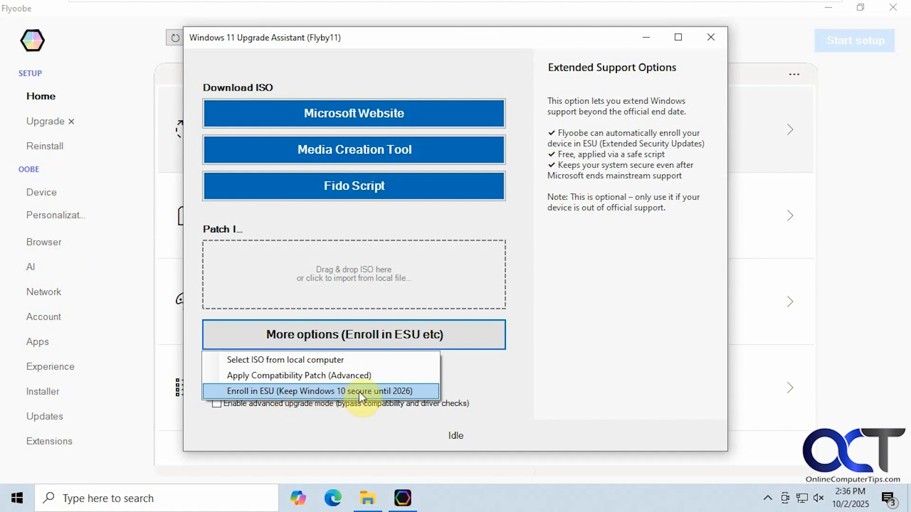
click(317, 391)
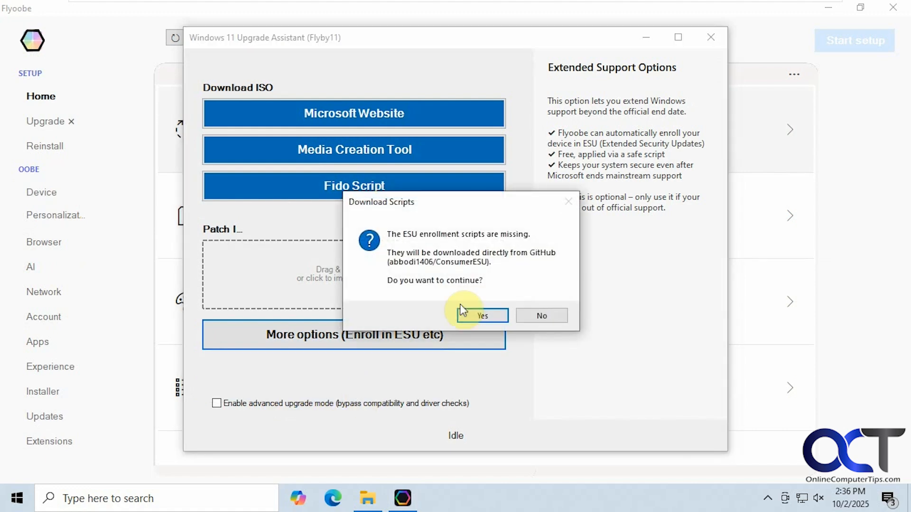
mouse_move(395, 241)
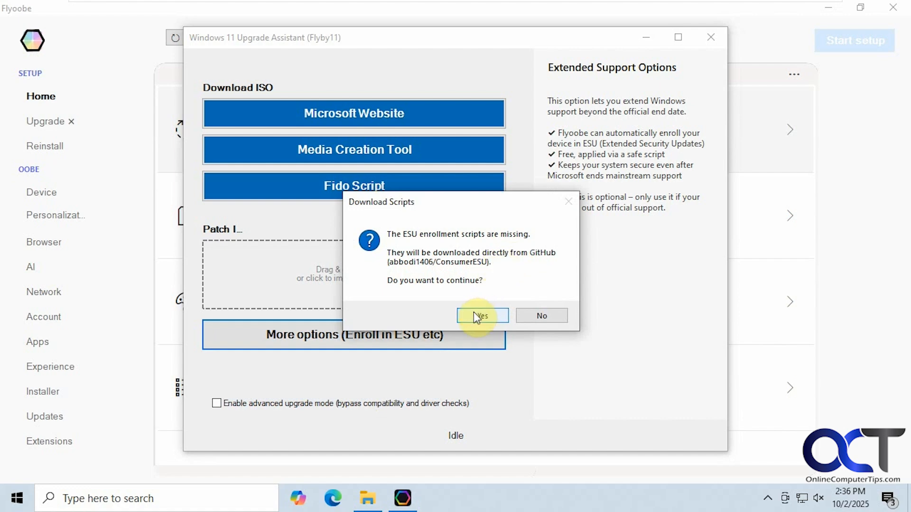
Download the missing ESU scripts and confirm the -Online enrollment parameter
click(481, 315)
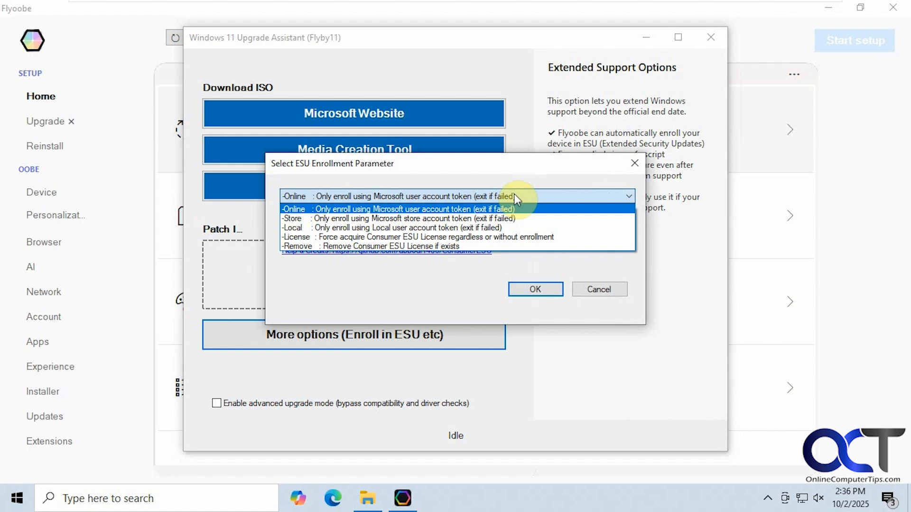
click(407, 209)
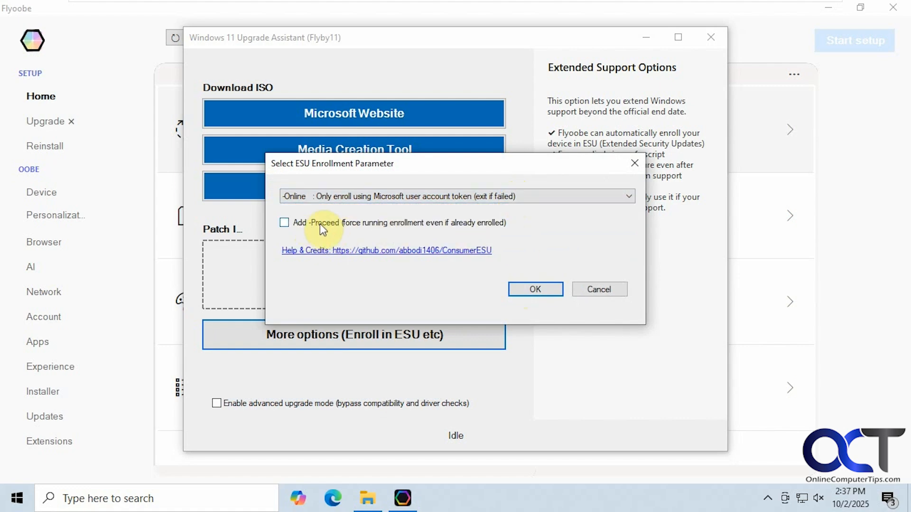
mouse_move(400, 235)
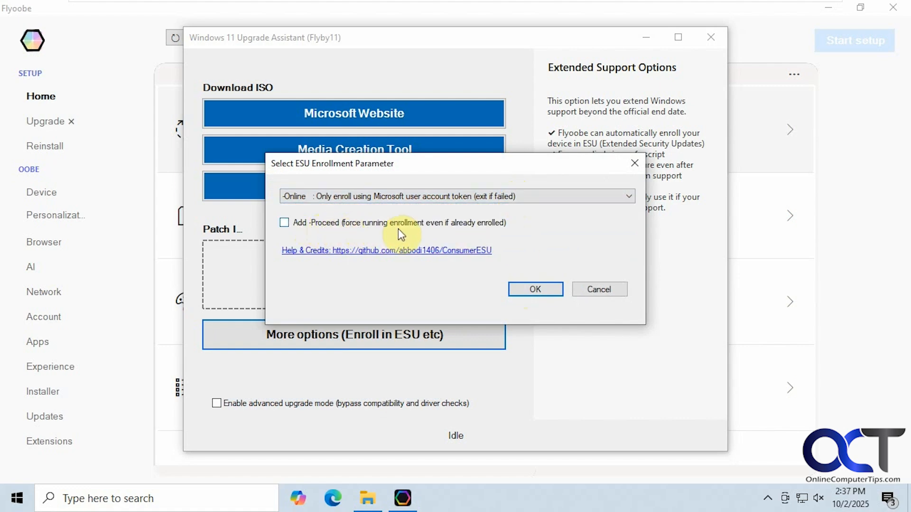
mouse_move(479, 228)
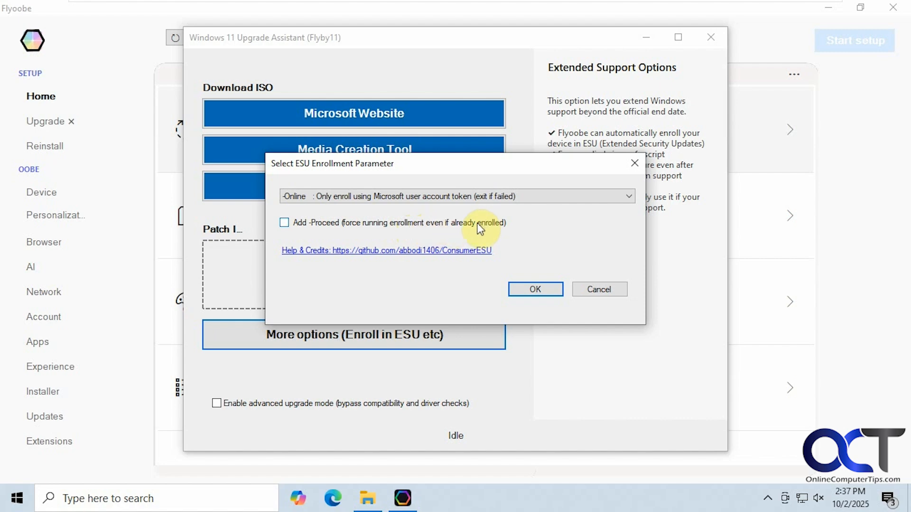
mouse_move(407, 229)
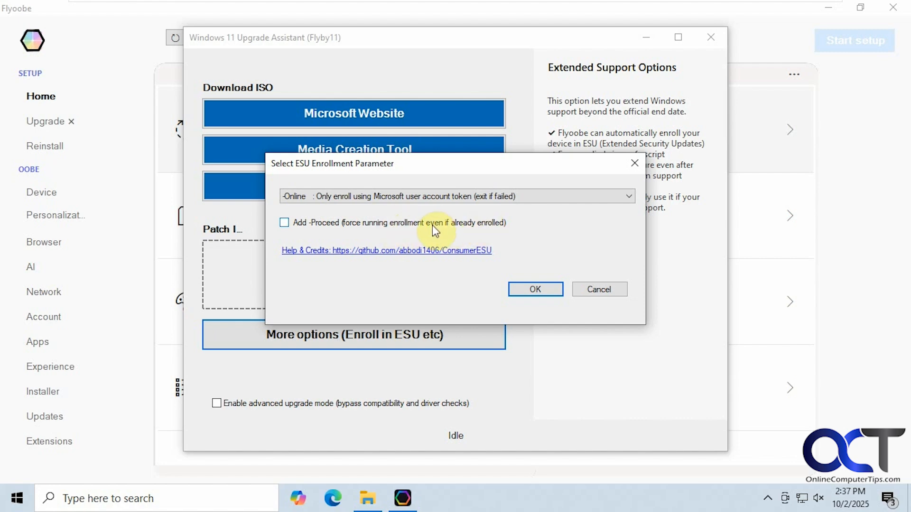
mouse_move(367, 229)
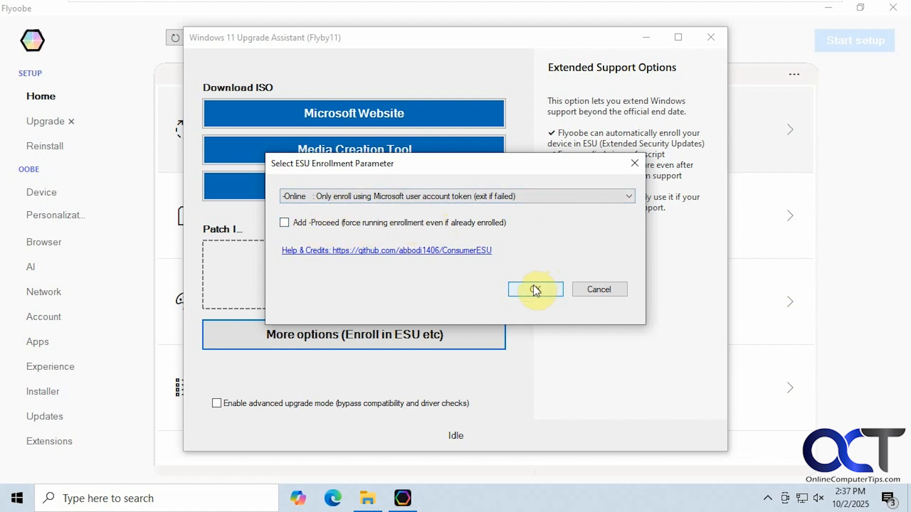
click(534, 290)
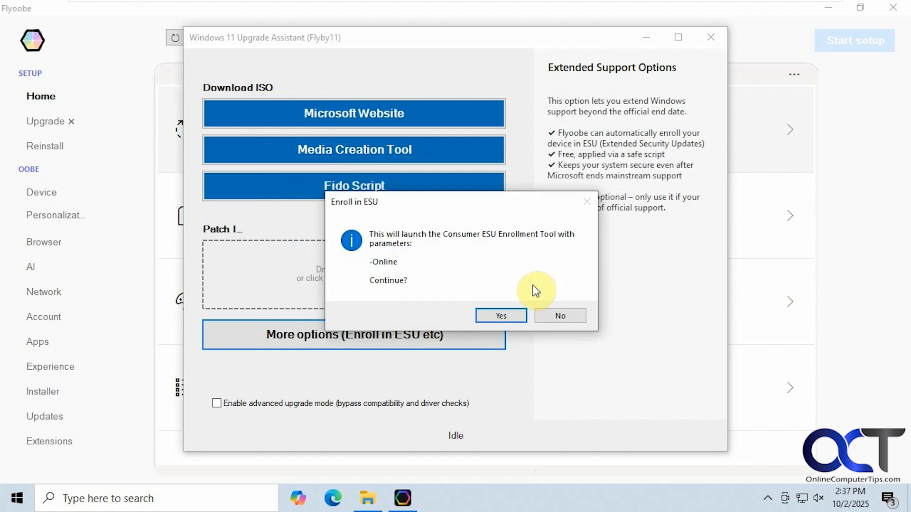
mouse_move(442, 245)
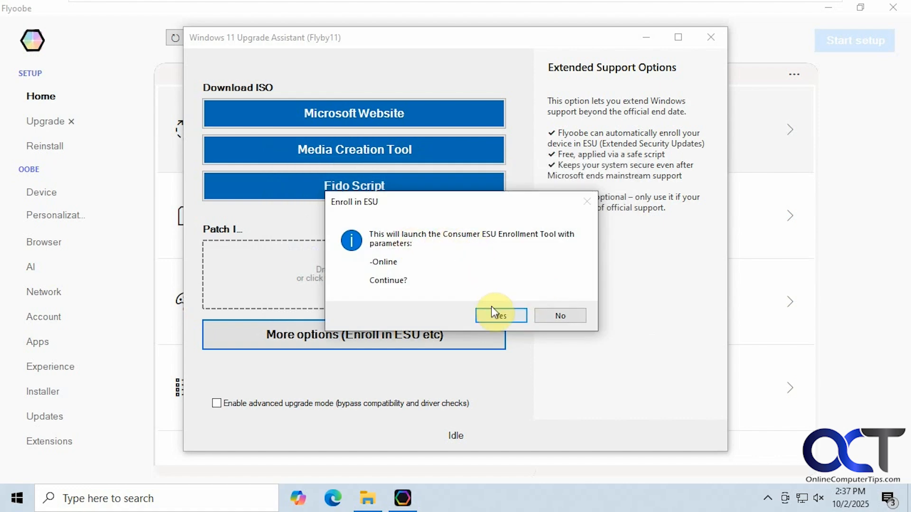
Confirm launching the Consumer ESU Enrollment Tool and let the script run
click(496, 315)
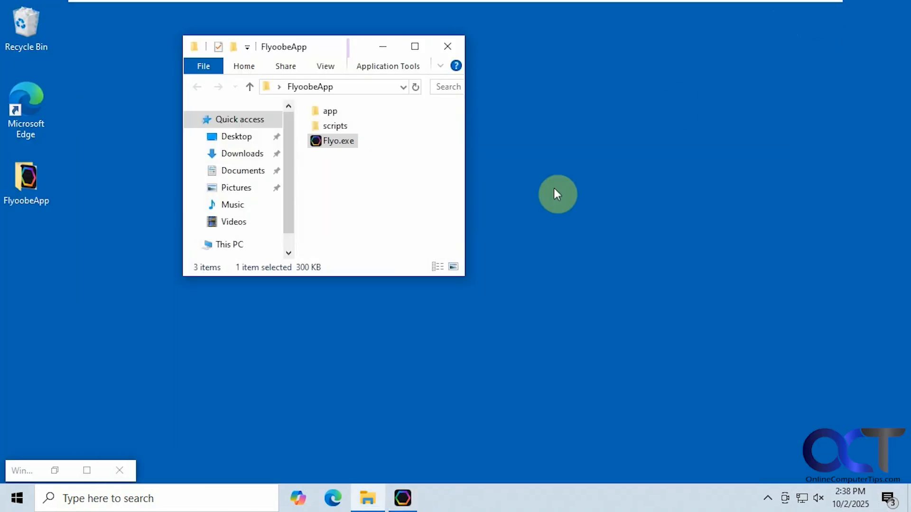
Verify Windows Update shows the PC enrolled in Extended Security Updates, then minimize Settings
click(16, 498)
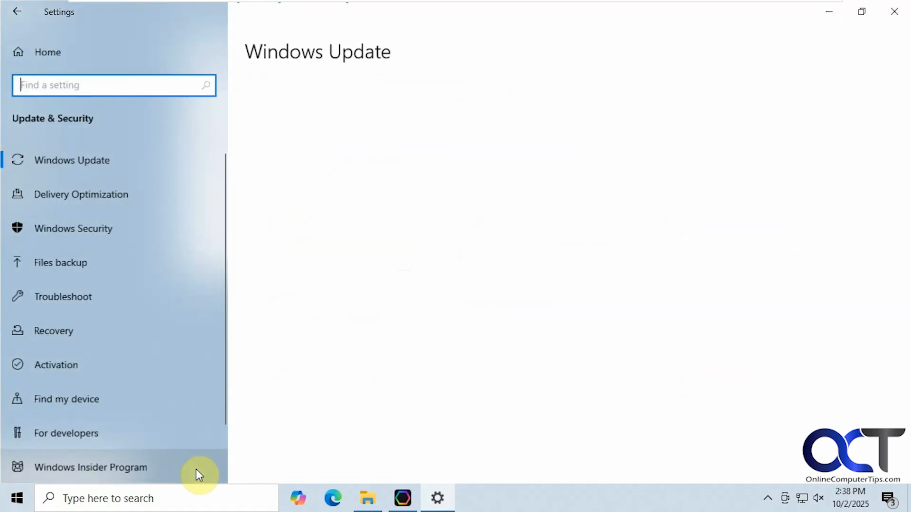
click(73, 160)
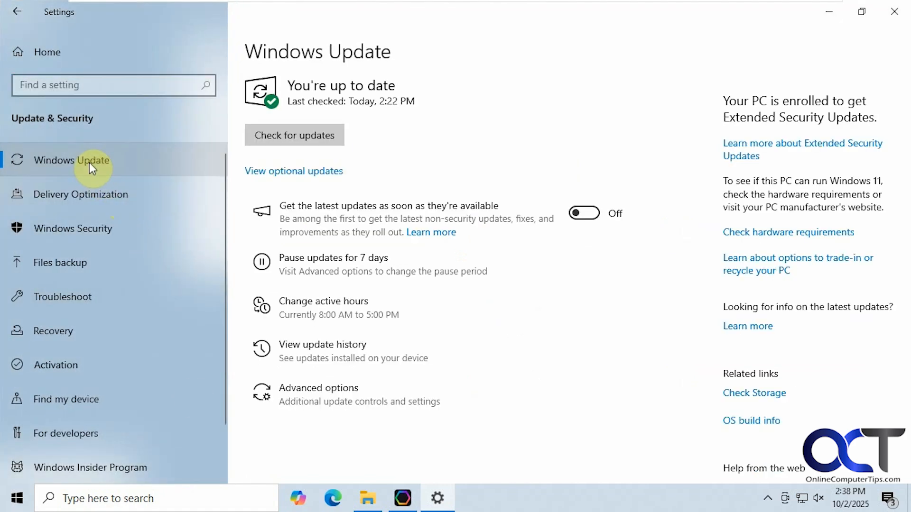
mouse_move(722, 124)
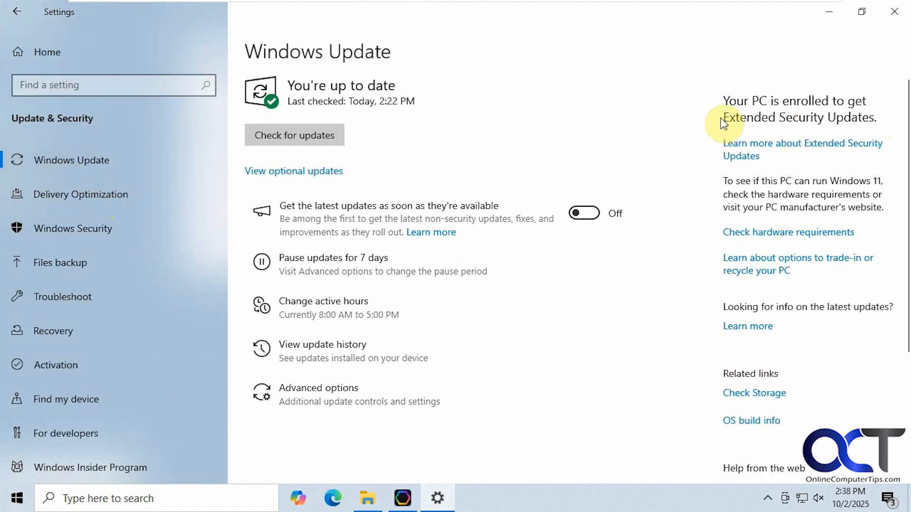
mouse_move(813, 125)
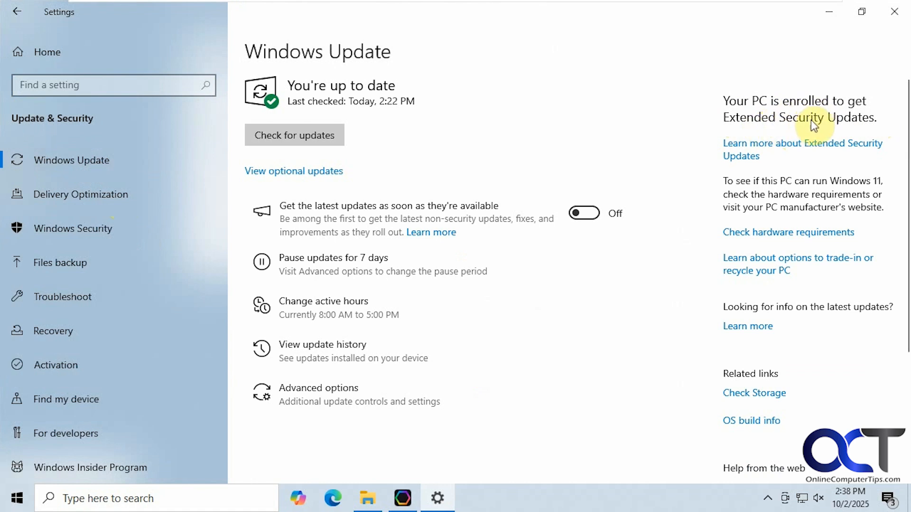
mouse_move(783, 95)
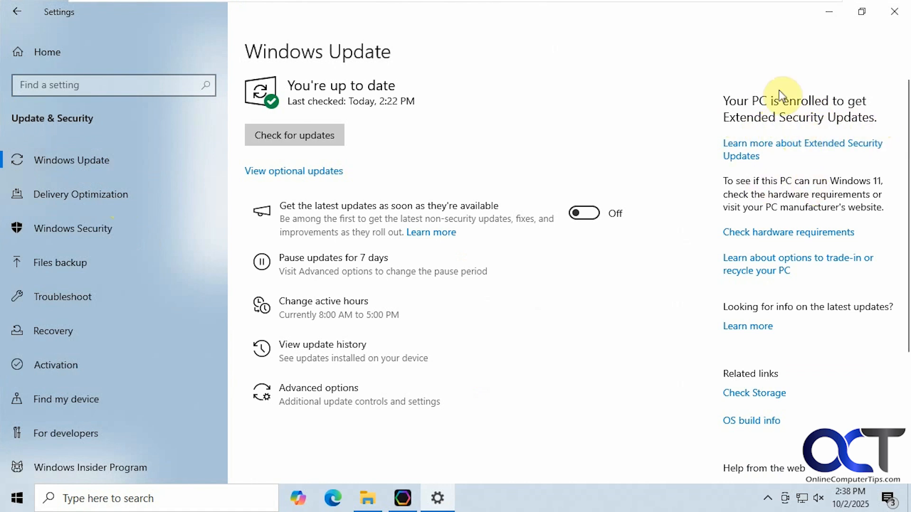
mouse_move(723, 123)
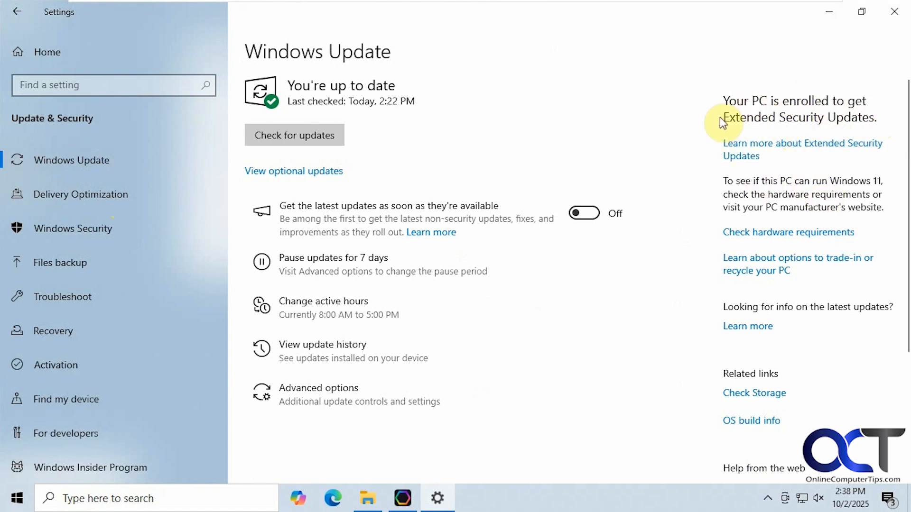
mouse_move(877, 91)
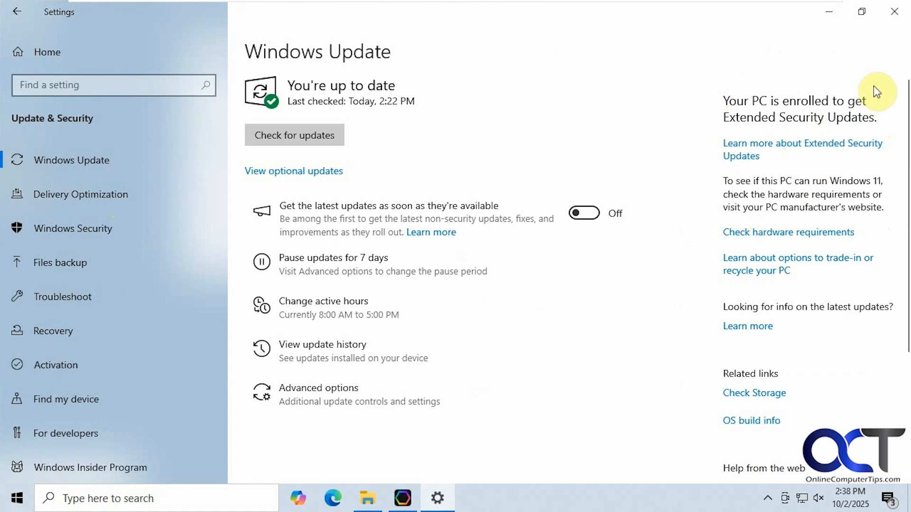
mouse_move(823, 61)
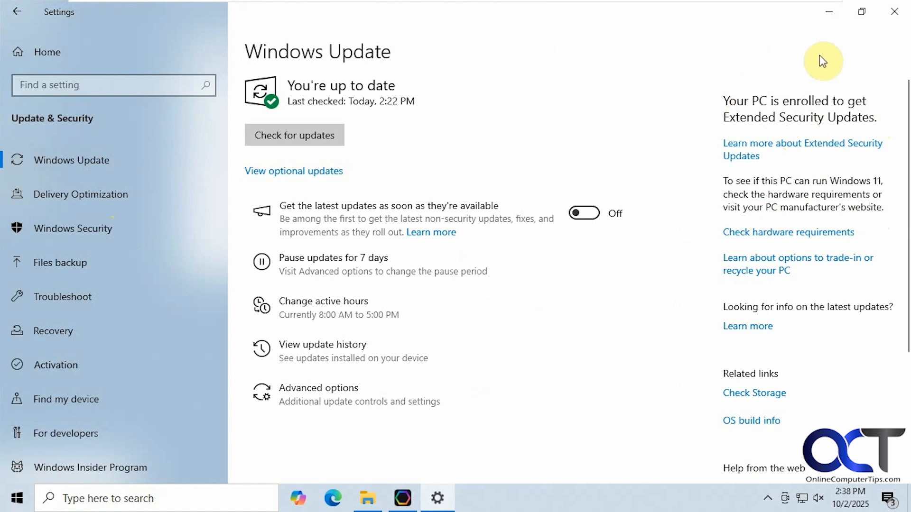
mouse_move(825, 81)
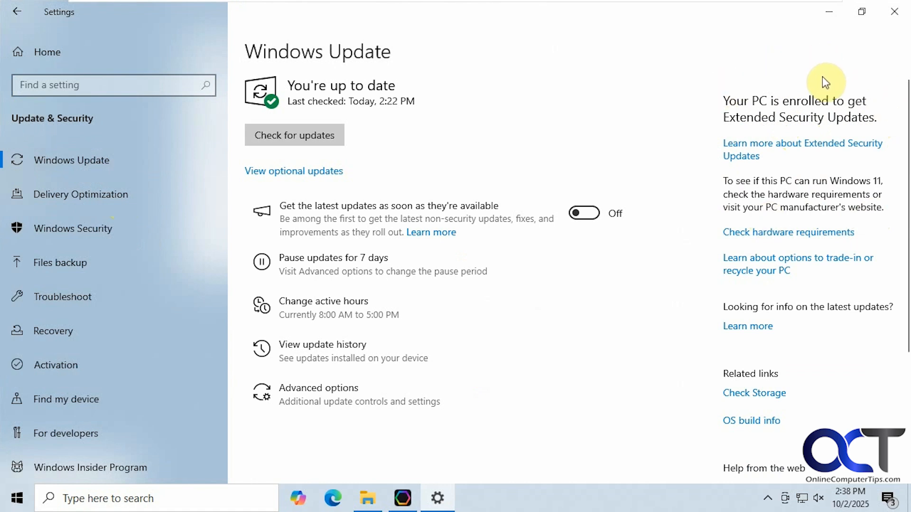
mouse_move(816, 86)
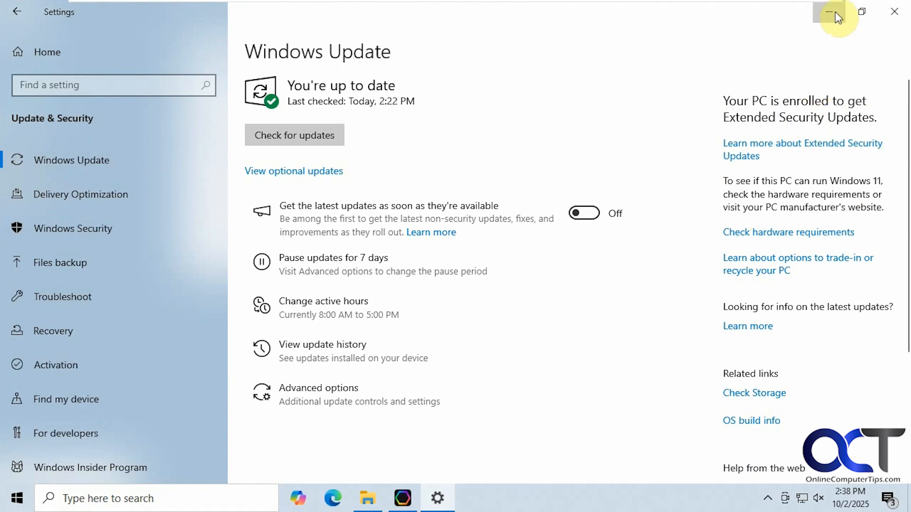
click(835, 11)
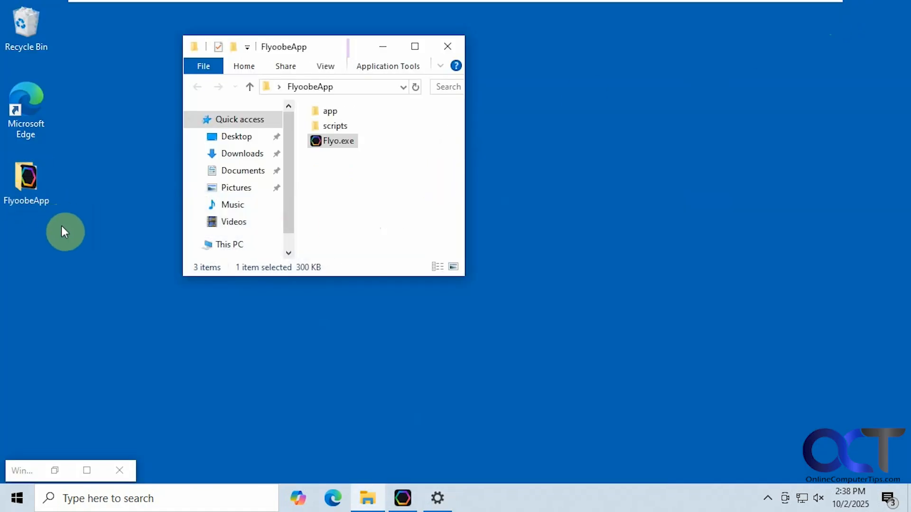
mouse_move(69, 235)
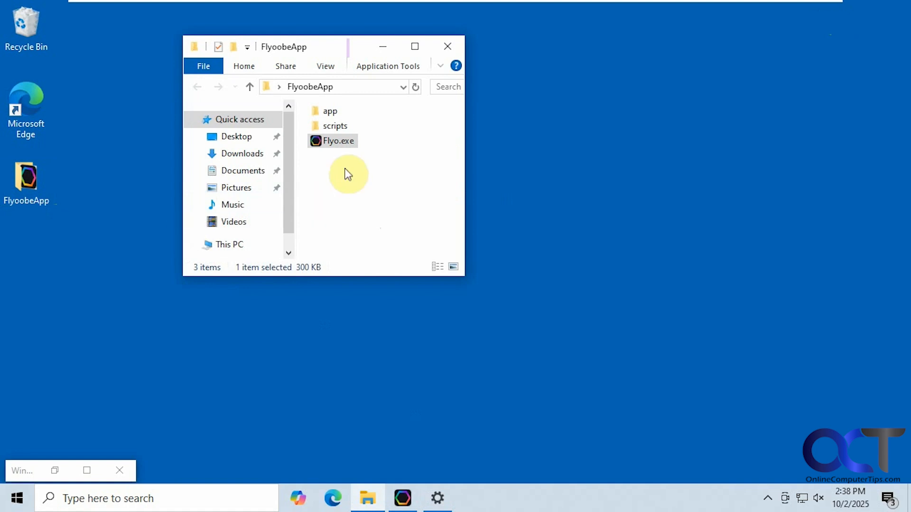
mouse_move(337, 221)
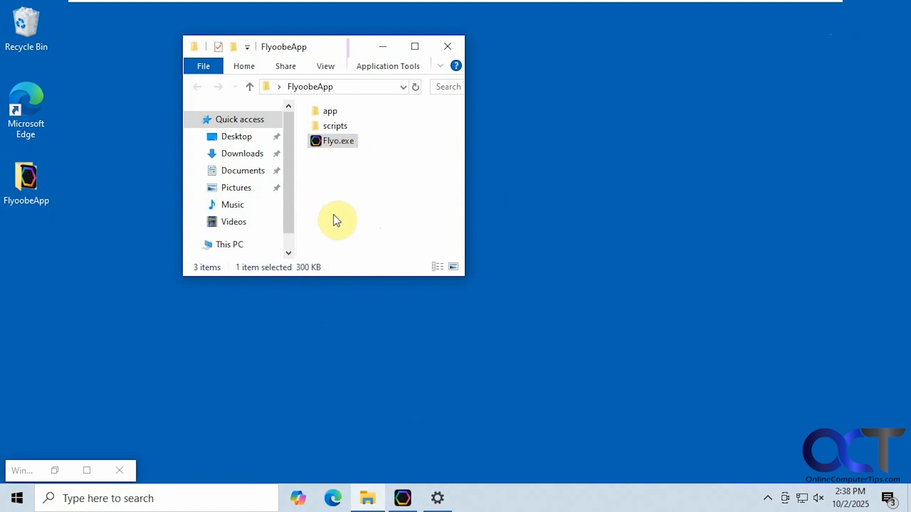